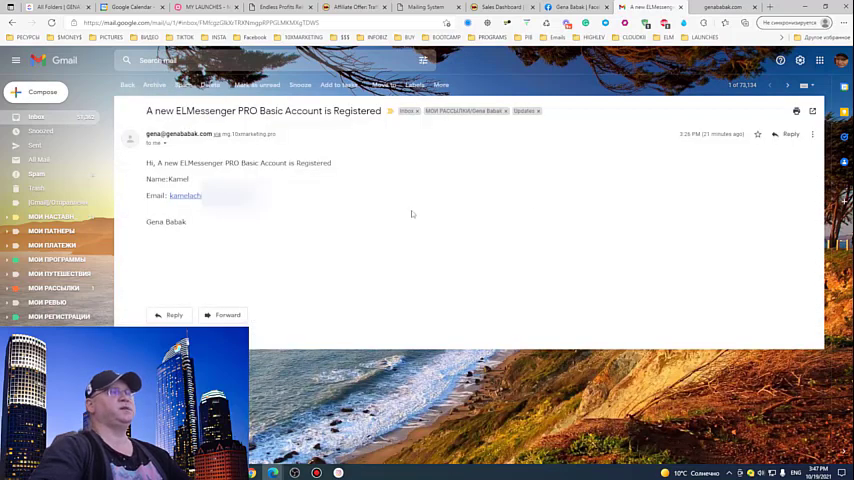
mouse_move(277, 268)
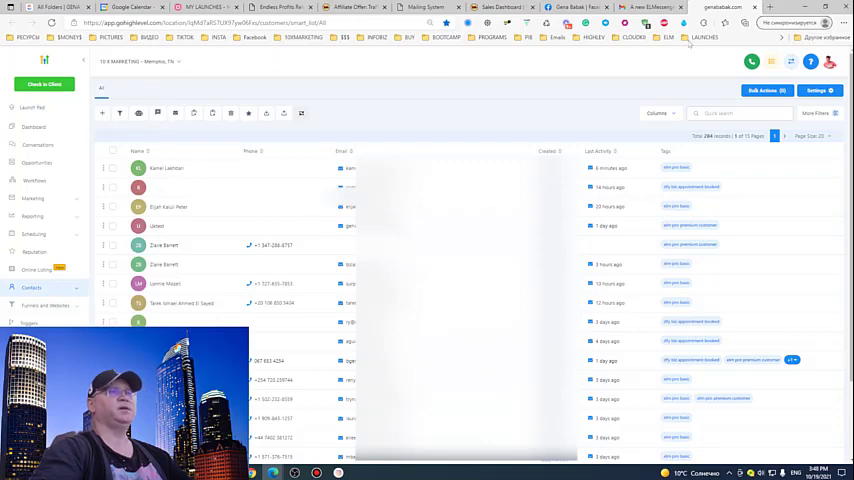
Glance at the registration email in Gmail, then open the newest subscriber's contact record
click(640, 7)
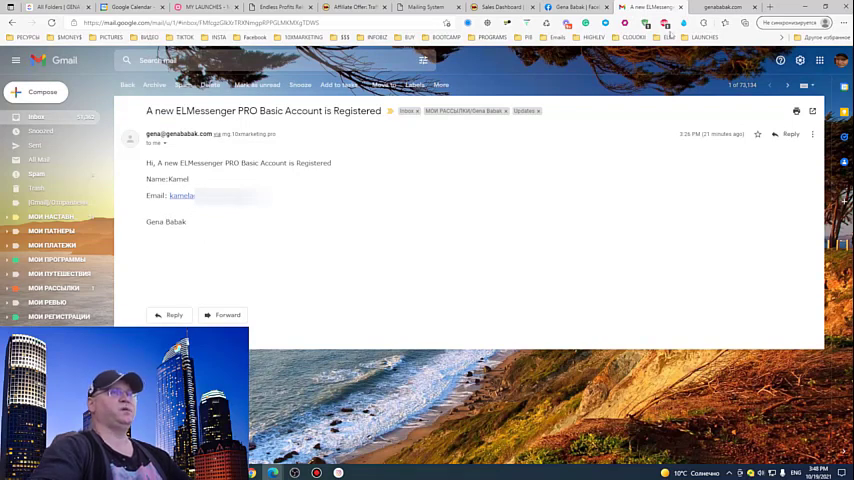
click(725, 8)
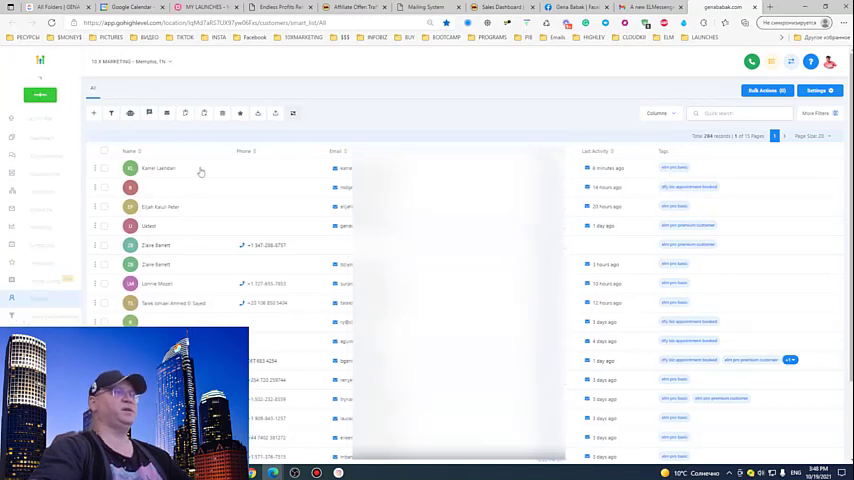
click(158, 168)
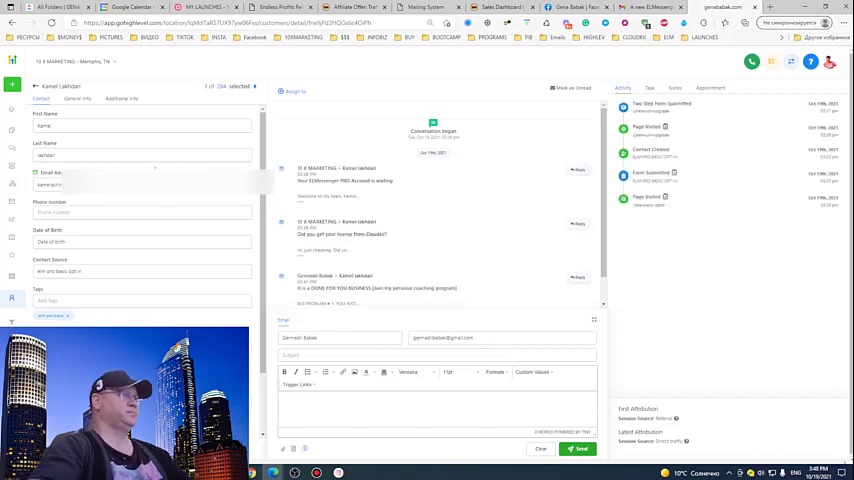
Scroll through the welcome email, then check the contact's Notes, Appointments and Tasks
scroll(down, 3)
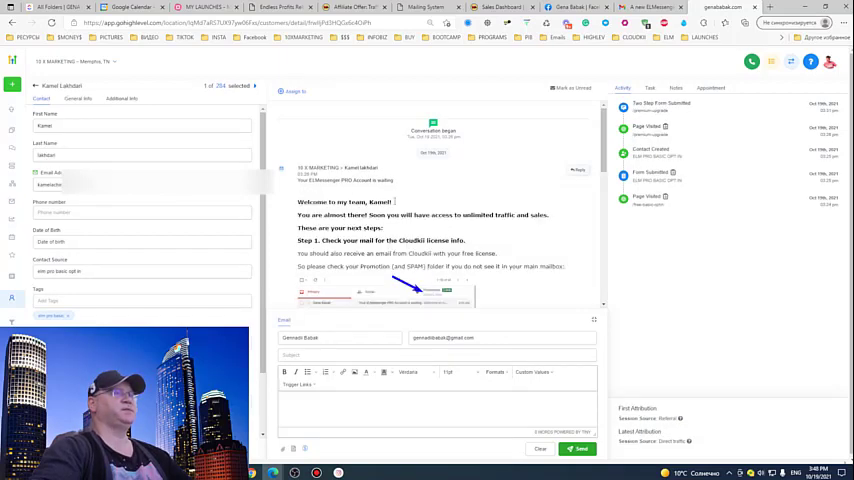
scroll(down, 3)
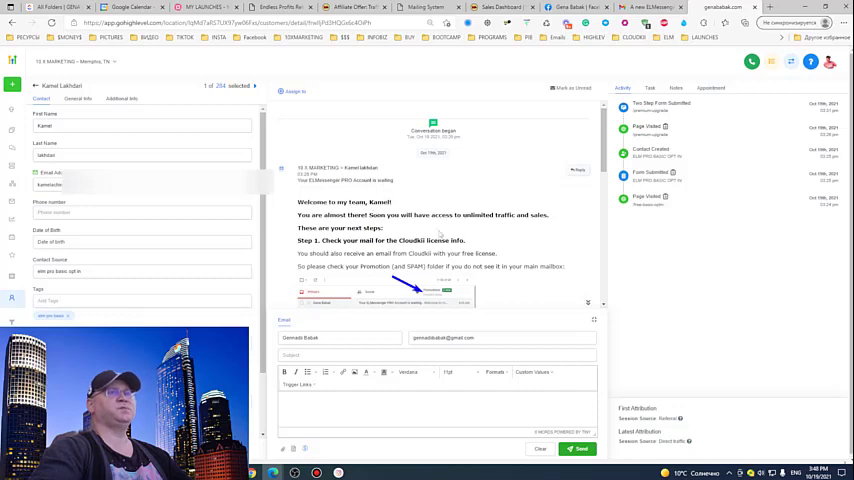
click(675, 88)
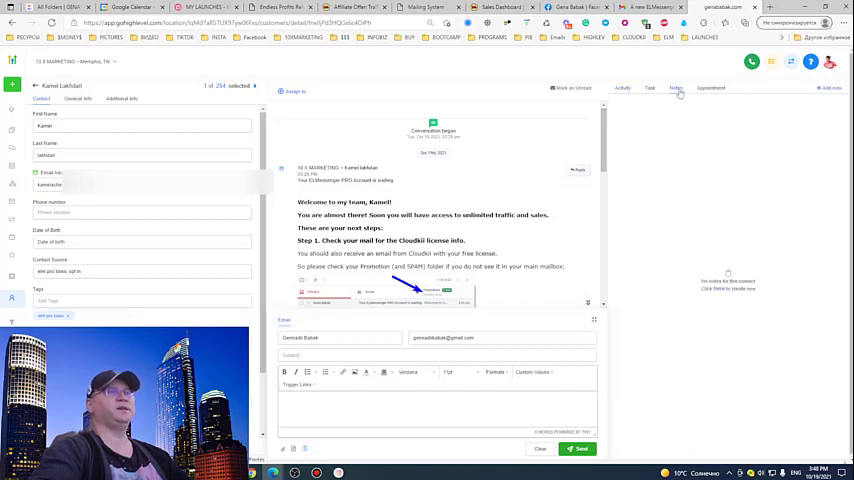
click(710, 88)
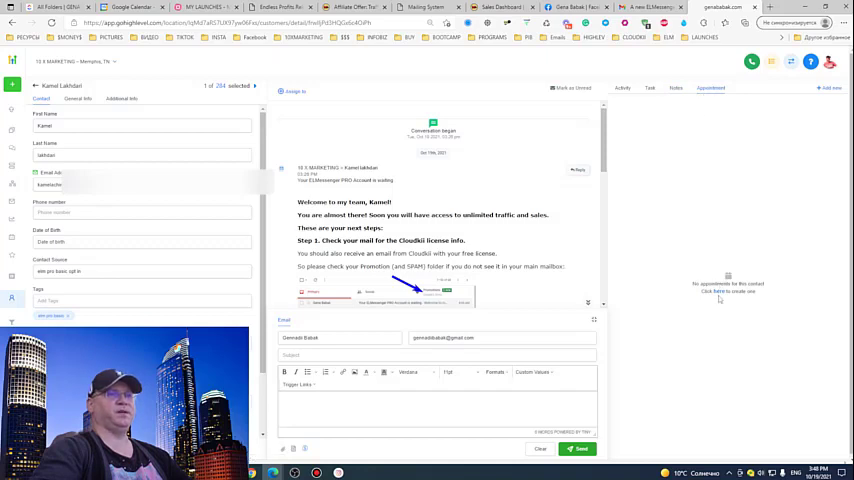
mouse_move(721, 297)
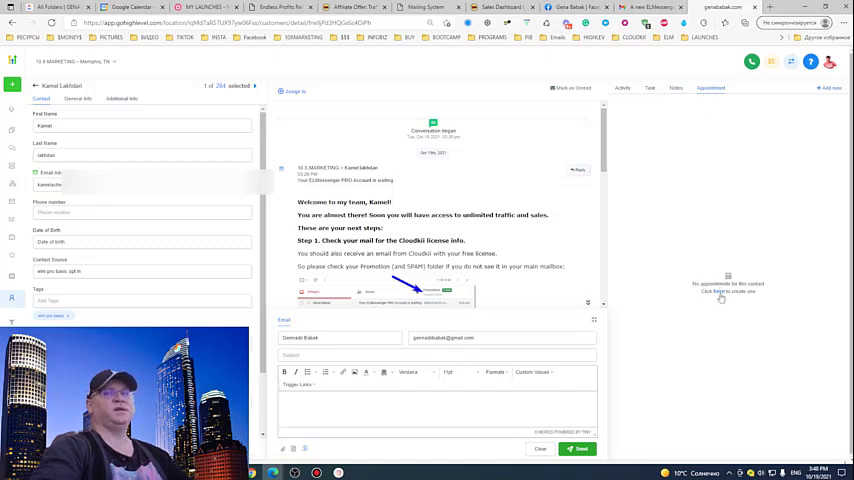
mouse_move(701, 264)
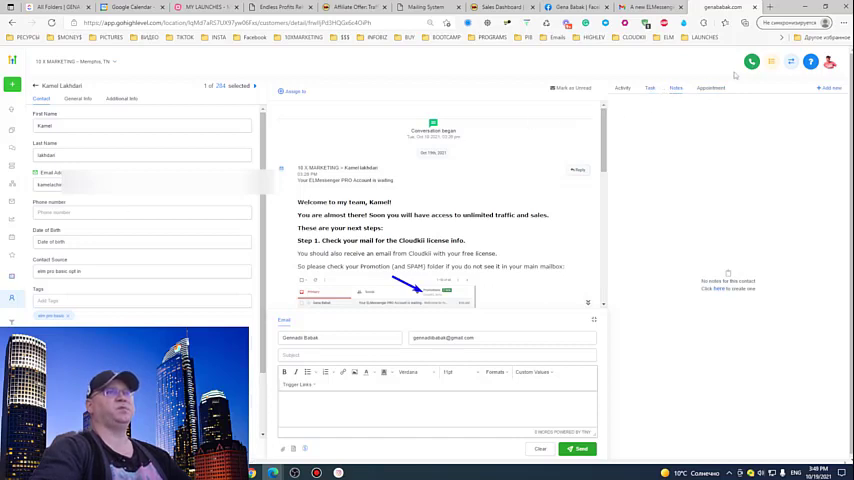
click(751, 62)
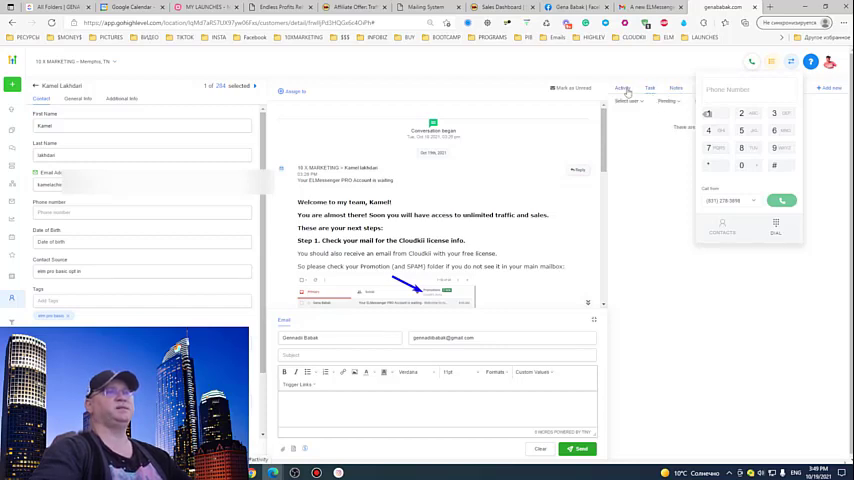
Show the contact's Activity timeline again and close the phone dialer
click(622, 89)
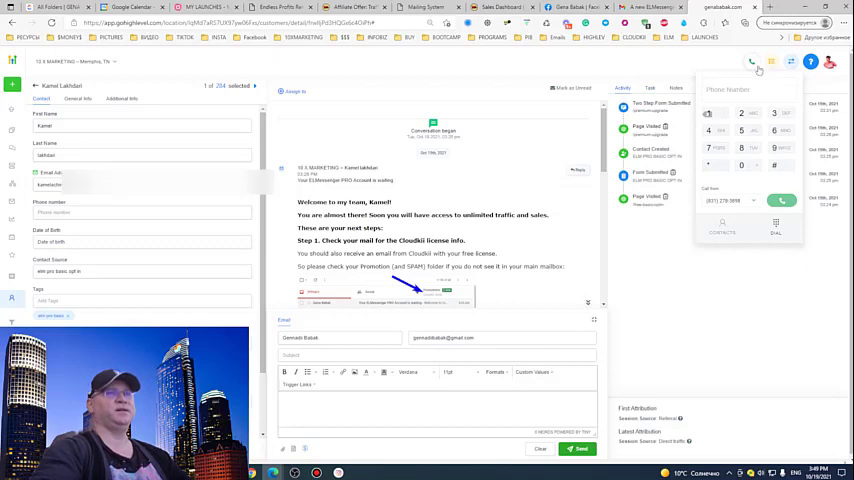
click(751, 62)
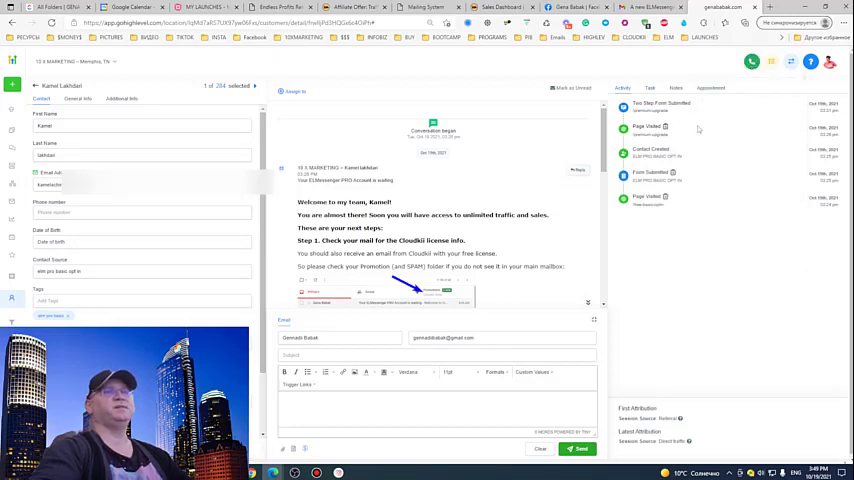
mouse_move(710, 145)
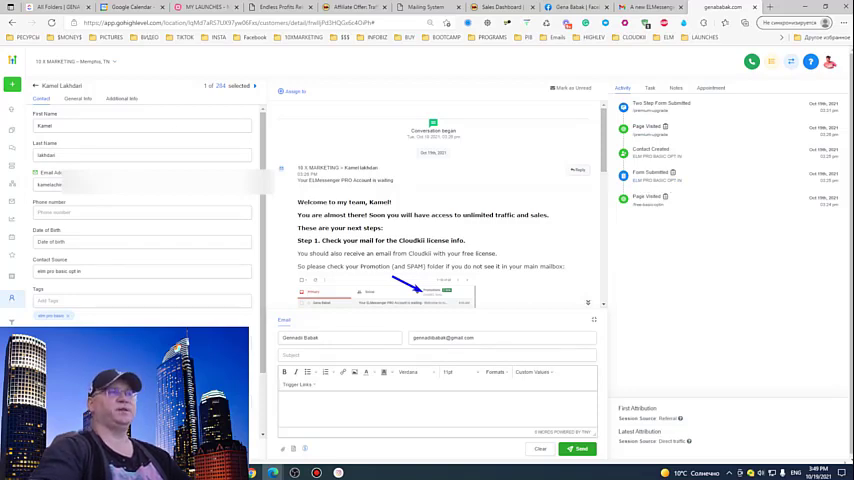
mouse_move(105, 265)
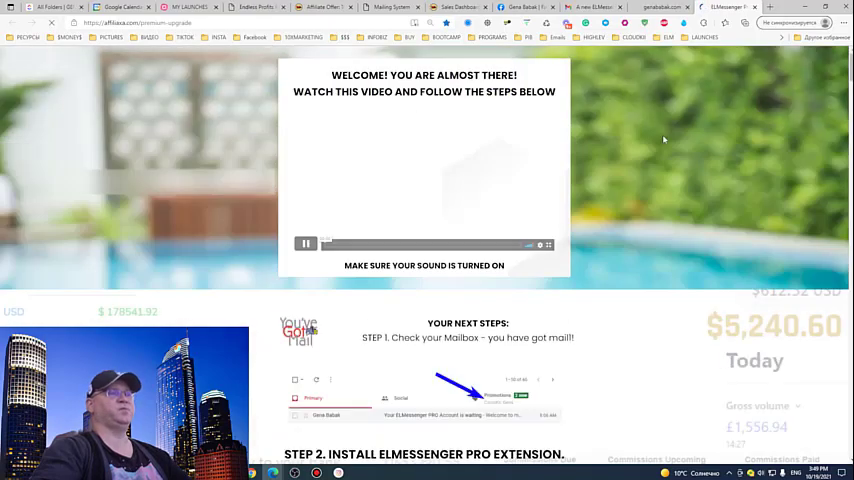
Leave the upgrade page, check the contact's tasks, and return to the Contacts list
scroll(down, 3)
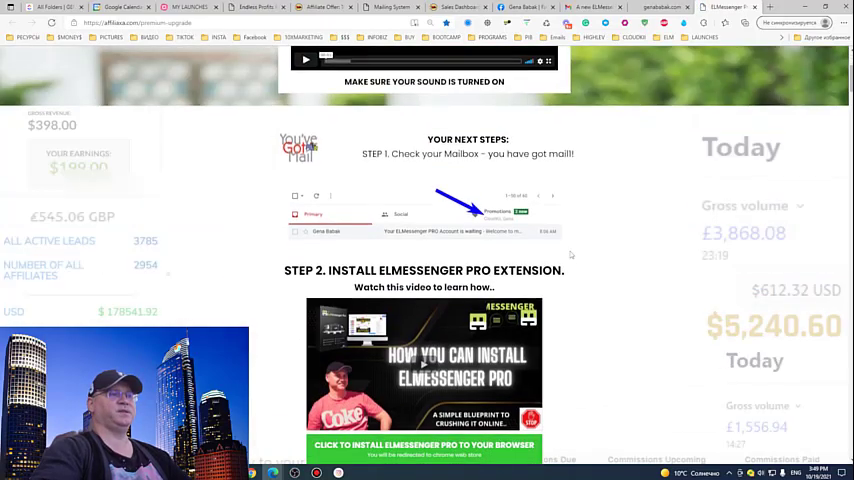
click(661, 7)
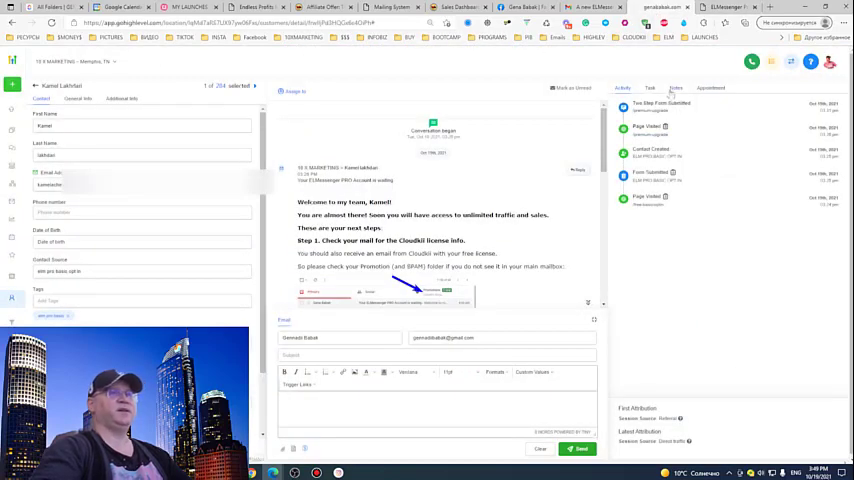
click(650, 88)
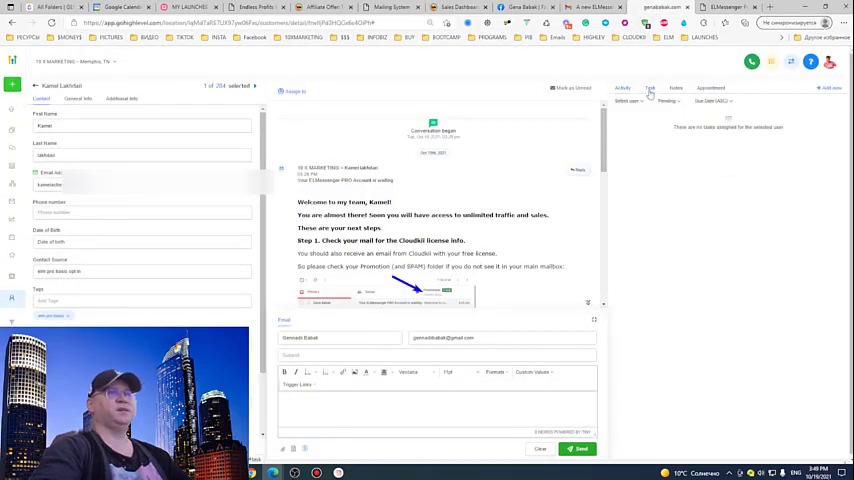
click(622, 88)
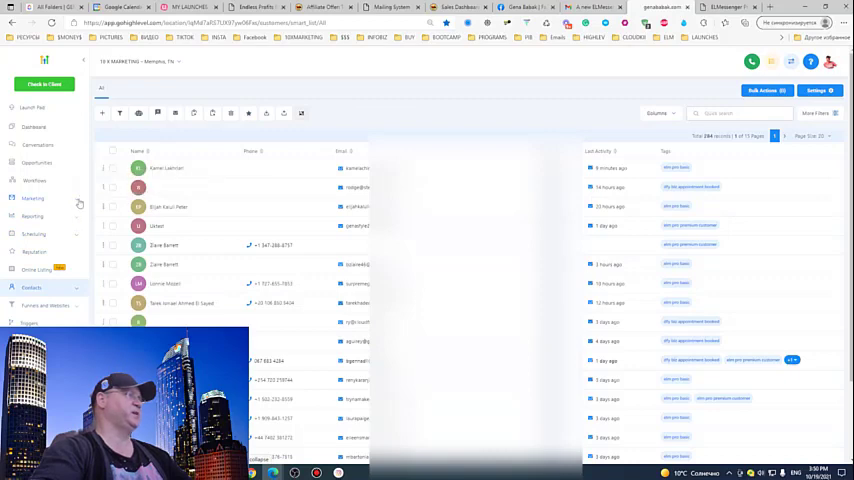
Open the ELM PRO BASIC OPT IN campaign from the ELM PRO CAMPAIGNS folder
click(33, 198)
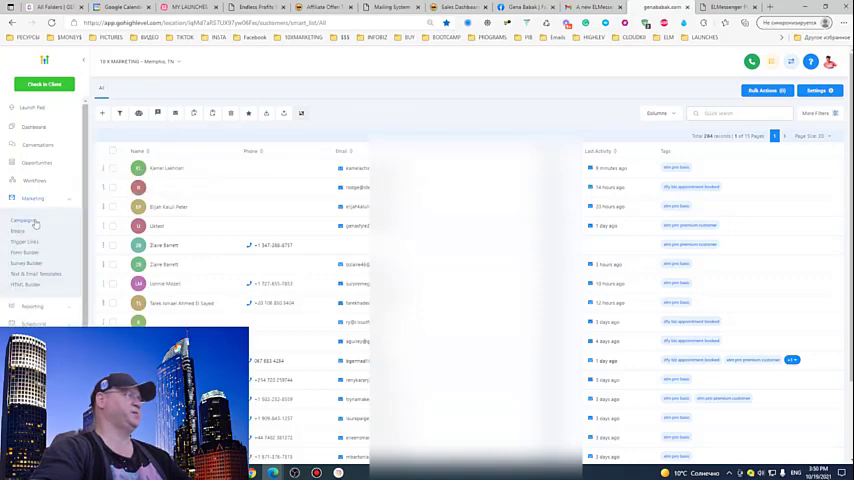
click(23, 220)
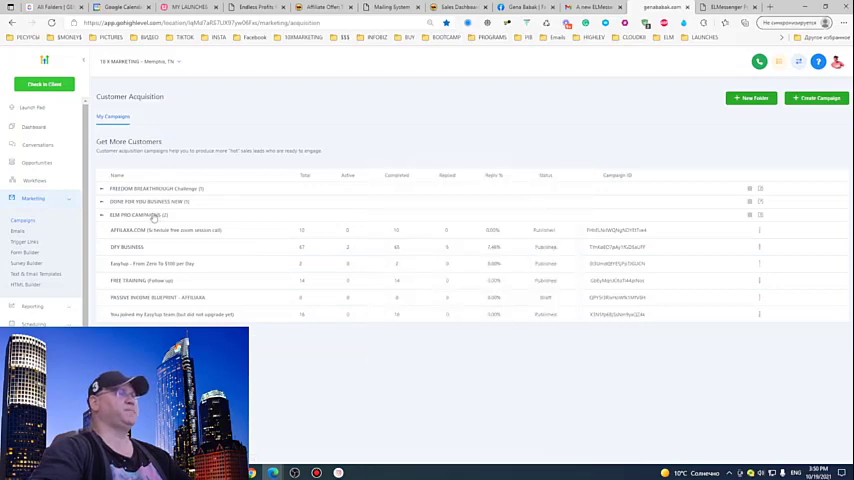
click(102, 215)
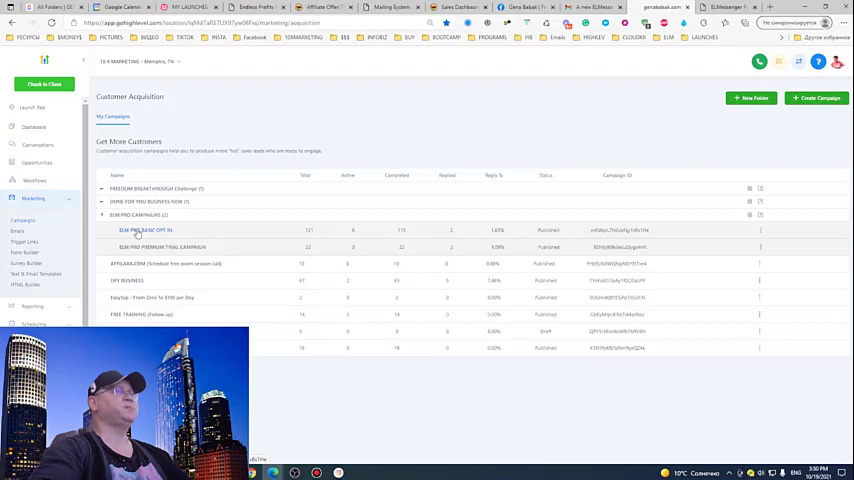
click(146, 230)
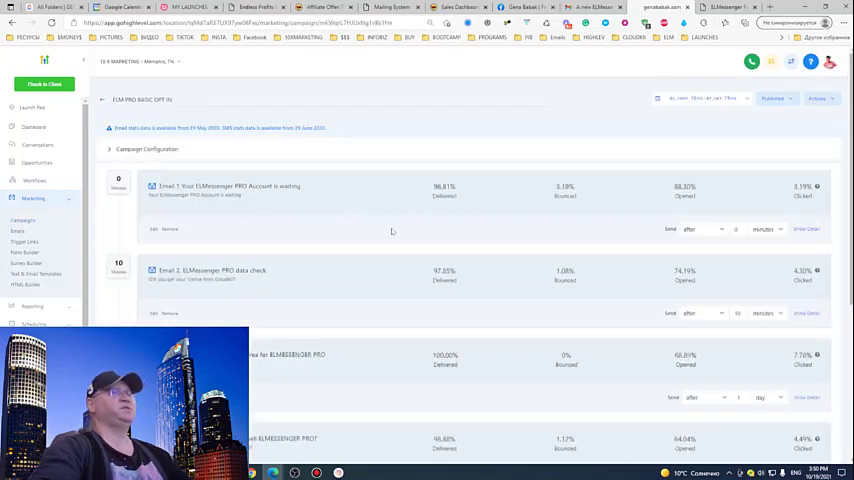
mouse_move(353, 175)
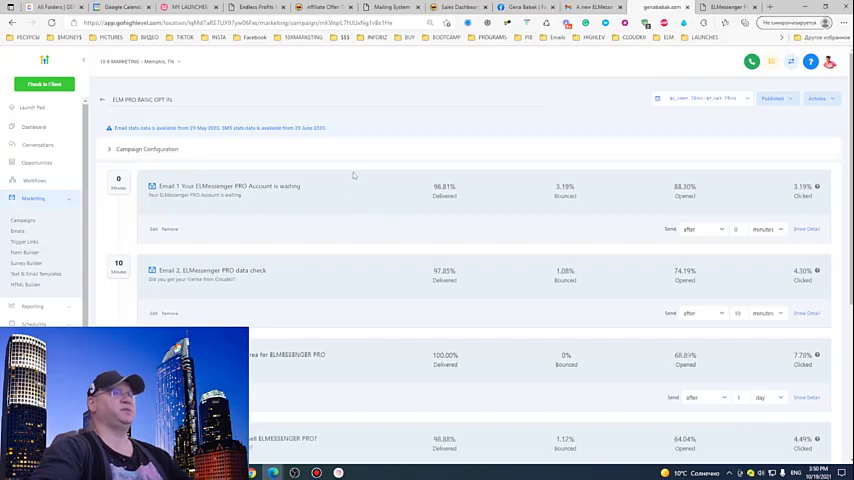
mouse_move(348, 238)
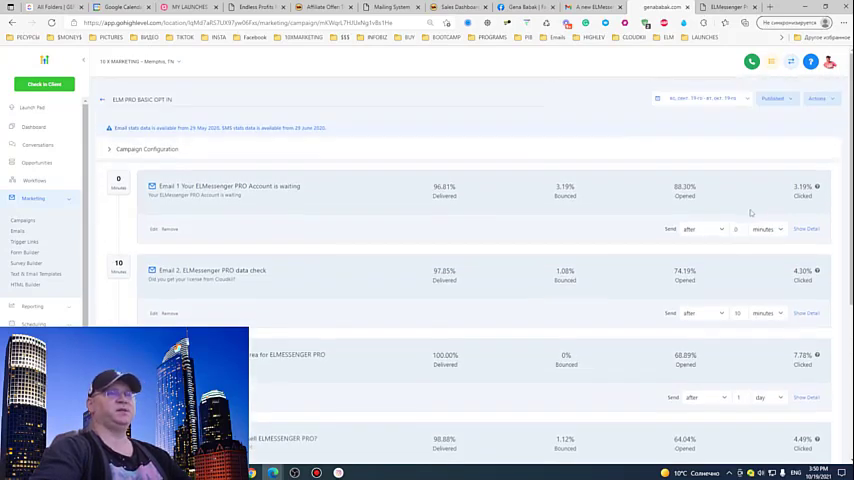
mouse_move(583, 300)
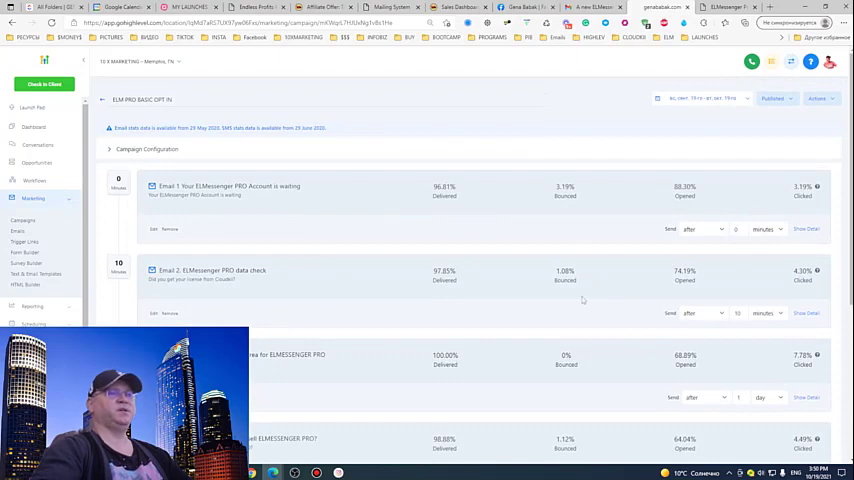
Scroll through the campaign's email sequence to review send delays and statistics
scroll(down, 3)
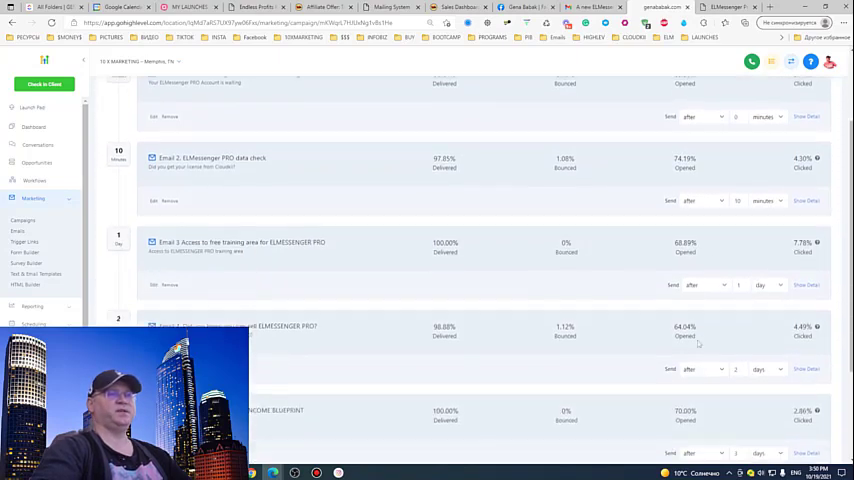
scroll(down, 3)
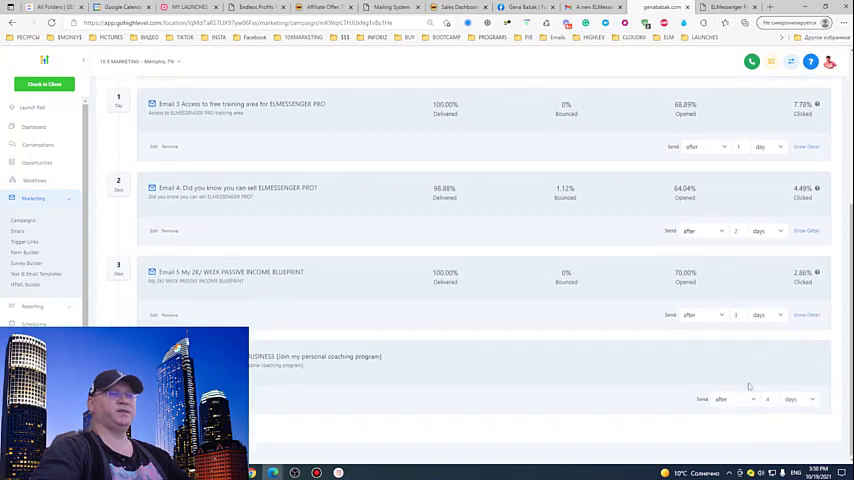
mouse_move(470, 386)
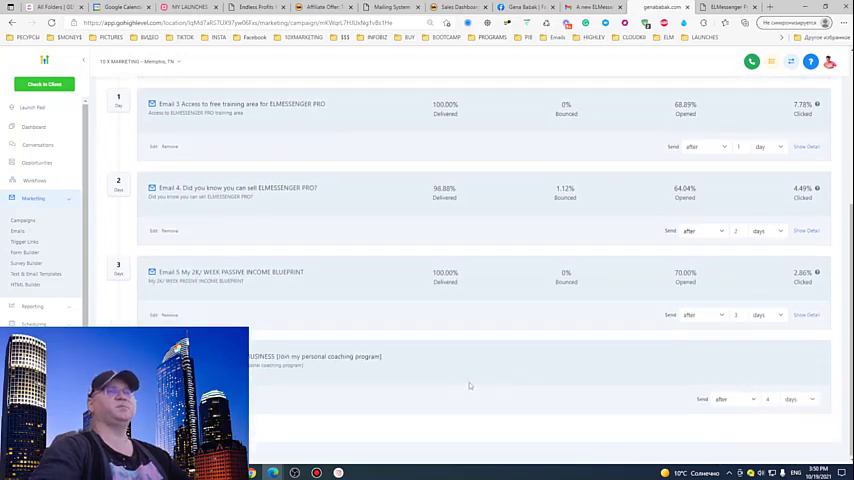
scroll(up, 3)
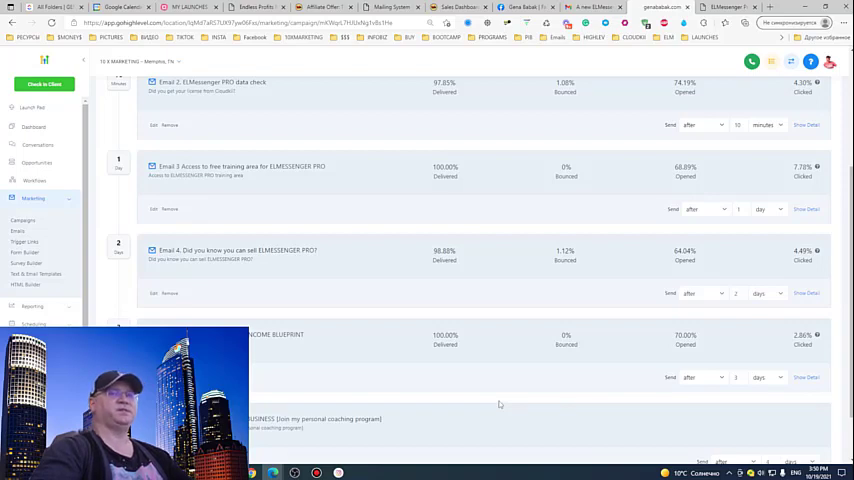
scroll(up, 3)
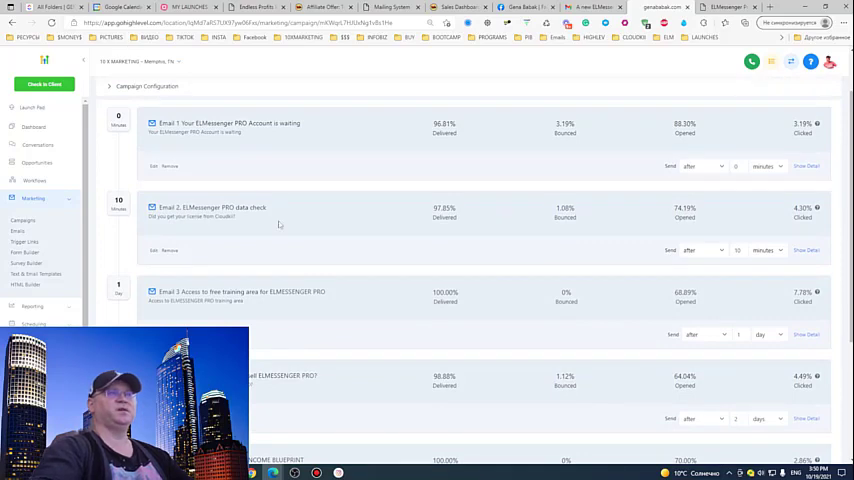
scroll(down, 3)
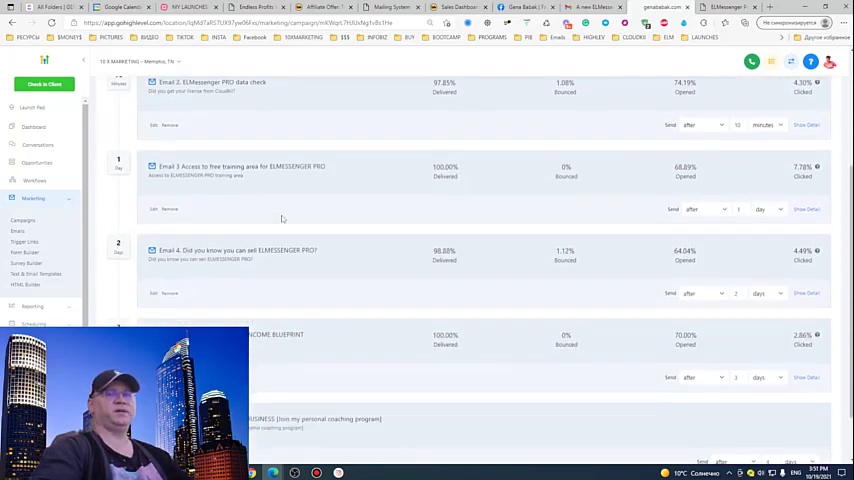
scroll(down, 3)
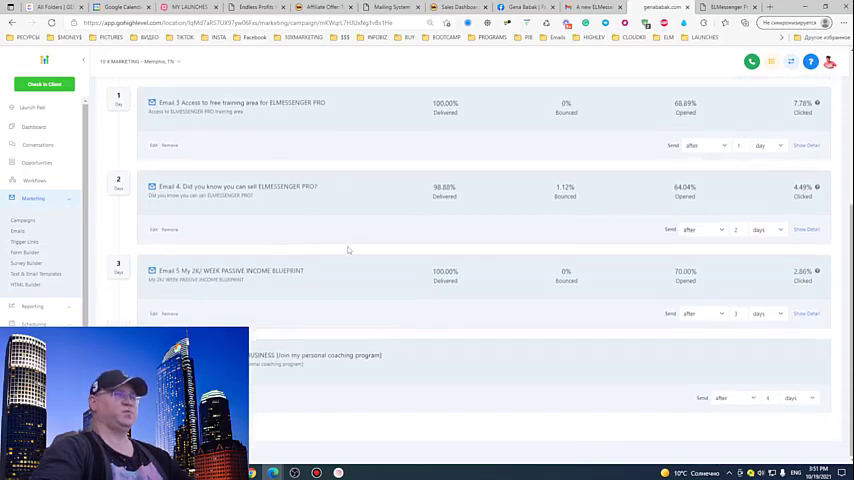
mouse_move(387, 286)
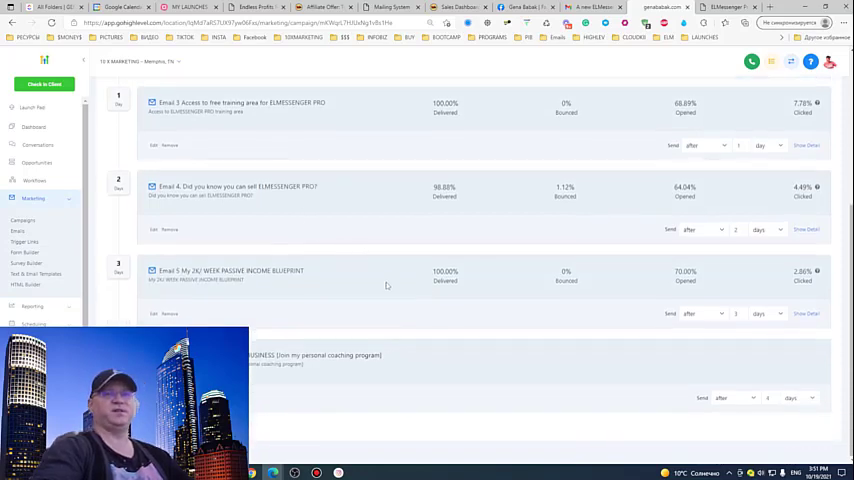
scroll(up, 3)
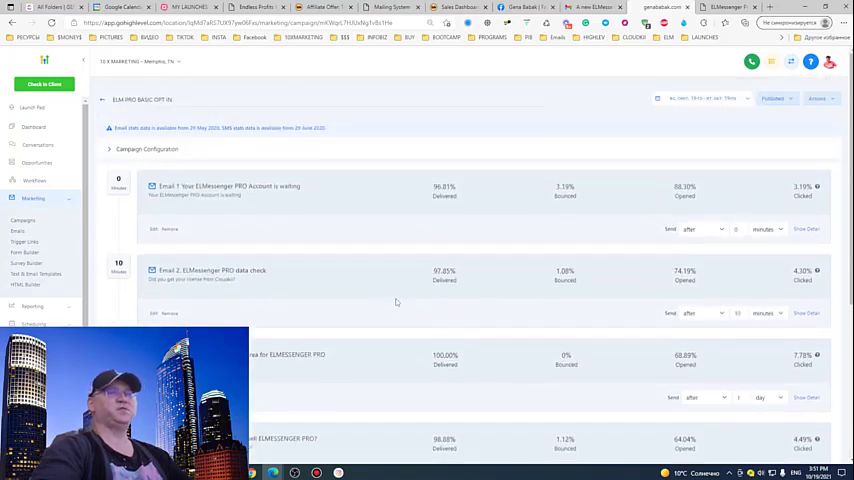
mouse_move(391, 313)
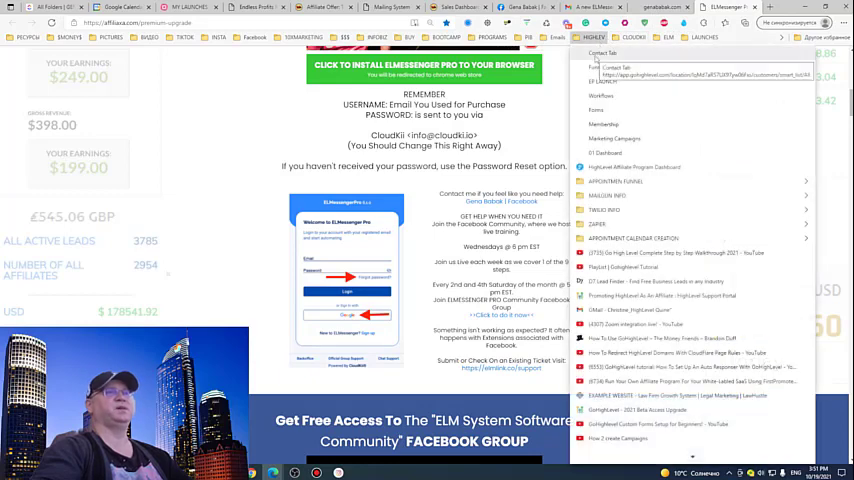
Open the saved Contact Tab bookmark and scroll the Contacts Smart List
click(603, 54)
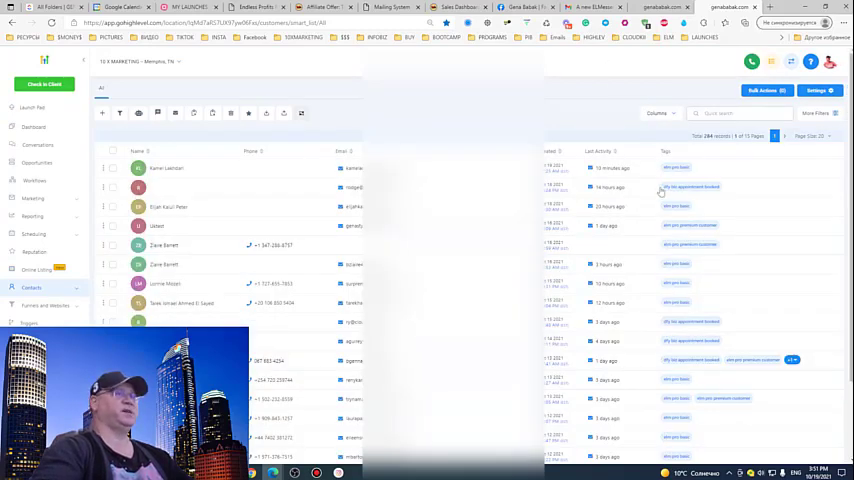
mouse_move(575, 285)
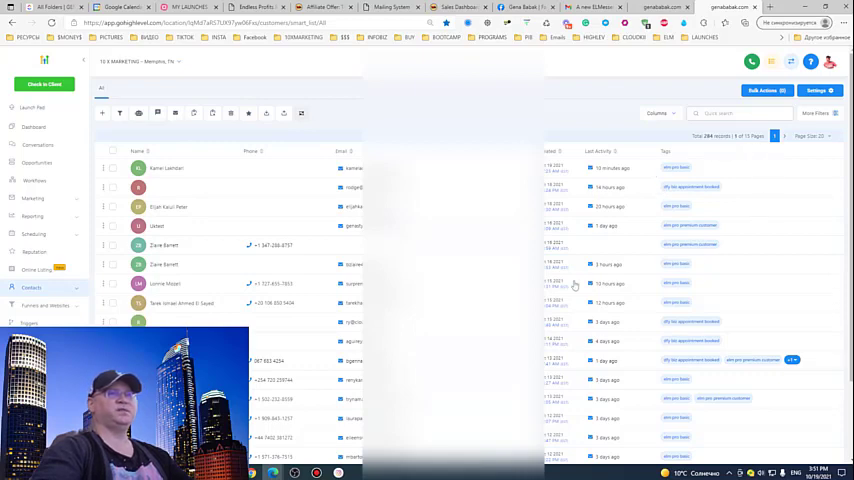
mouse_move(650, 372)
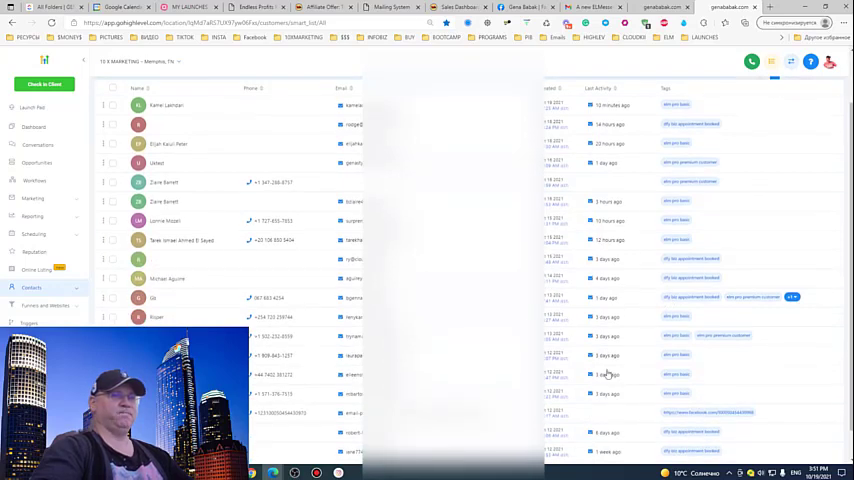
scroll(down, 3)
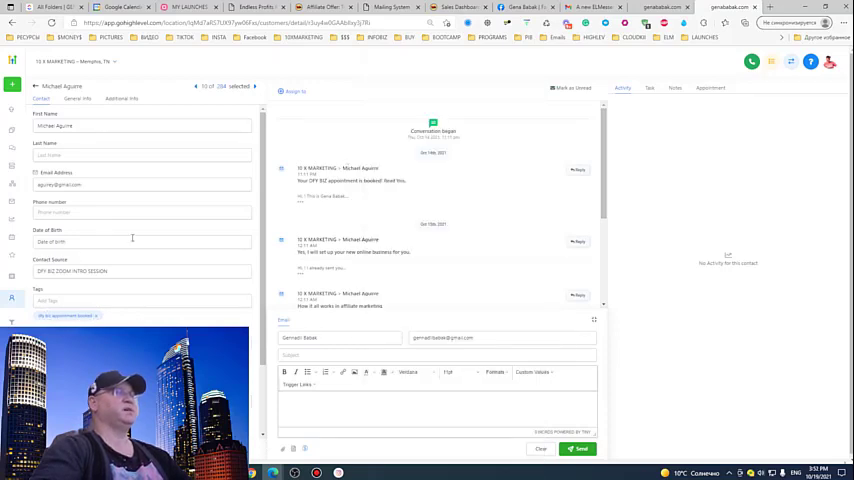
mouse_move(456, 206)
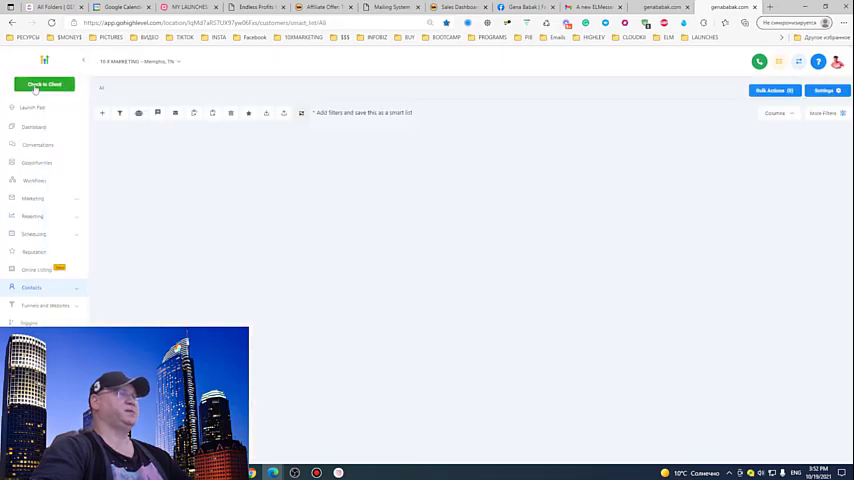
Go back from the contact record and open Marketing's campaigns list
click(31, 287)
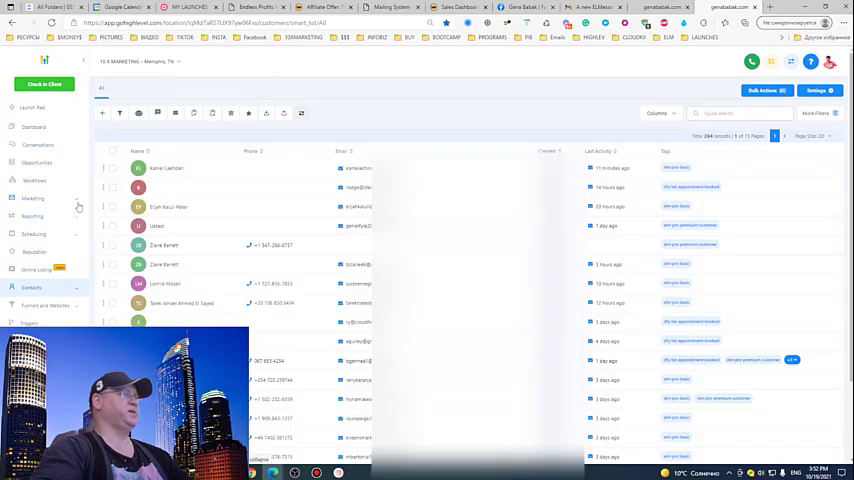
click(33, 198)
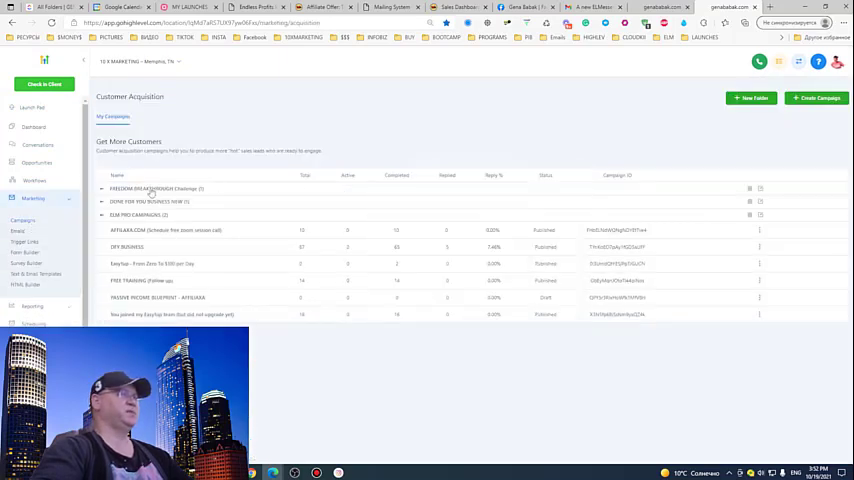
Expand DONE FOR YOU BUSINESS NEW and open DFY BIZ APPOINTMENT BOOKED
click(102, 201)
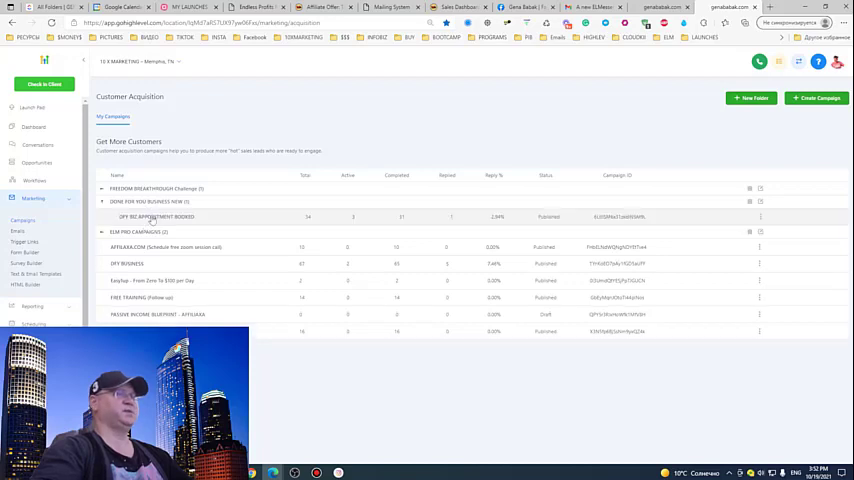
click(155, 217)
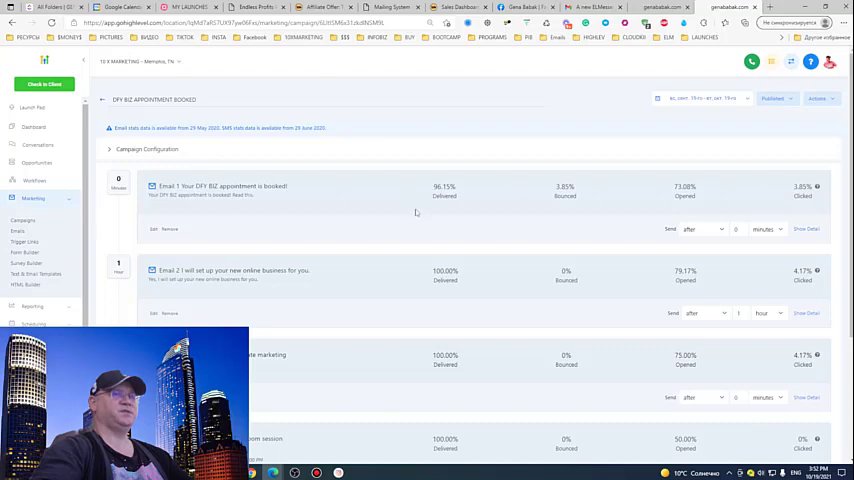
Set Email 3's send delay to 5 hours and the final reminder's delay to 1 hour
scroll(down, 3)
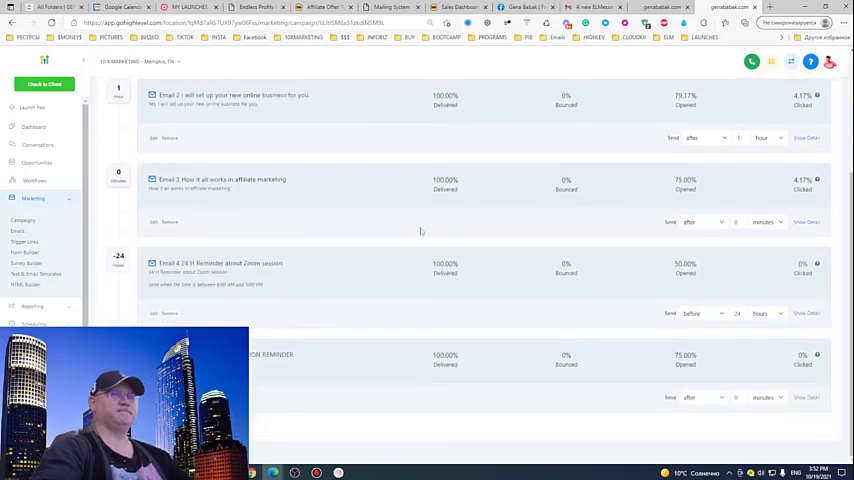
scroll(up, 3)
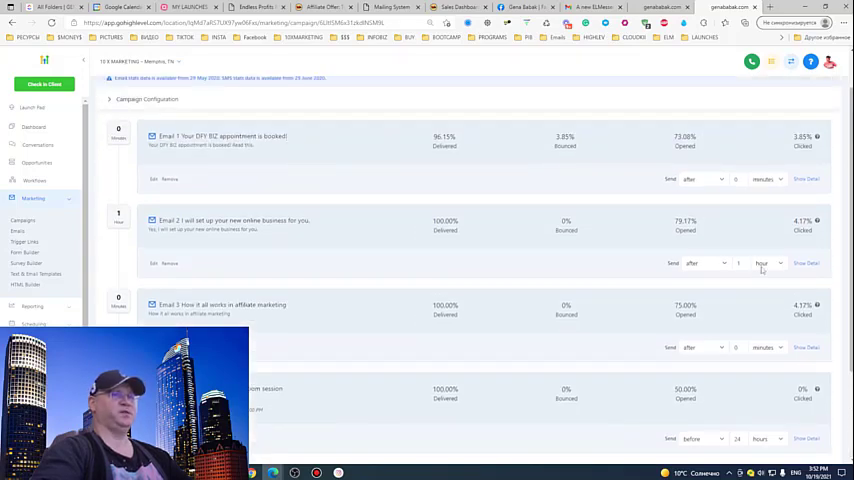
scroll(down, 3)
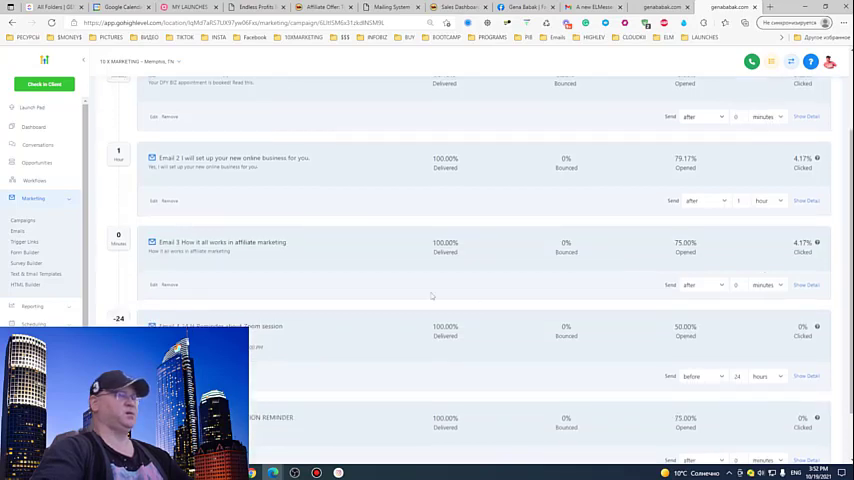
mouse_move(273, 247)
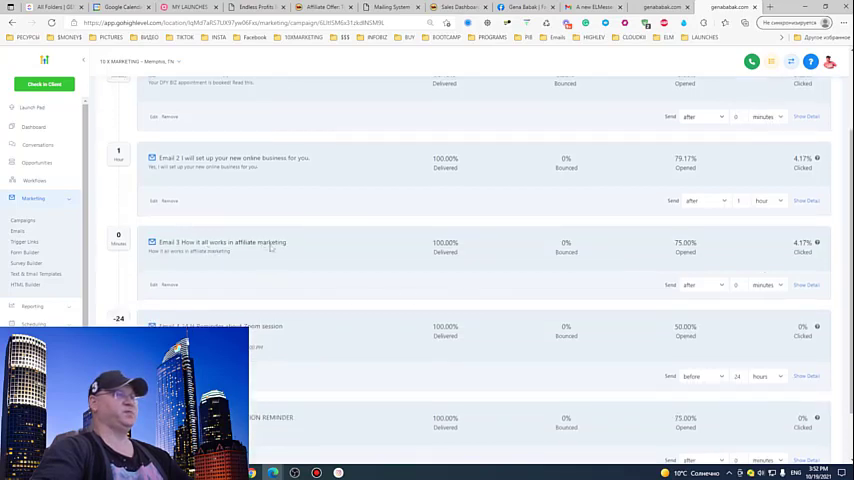
click(767, 285)
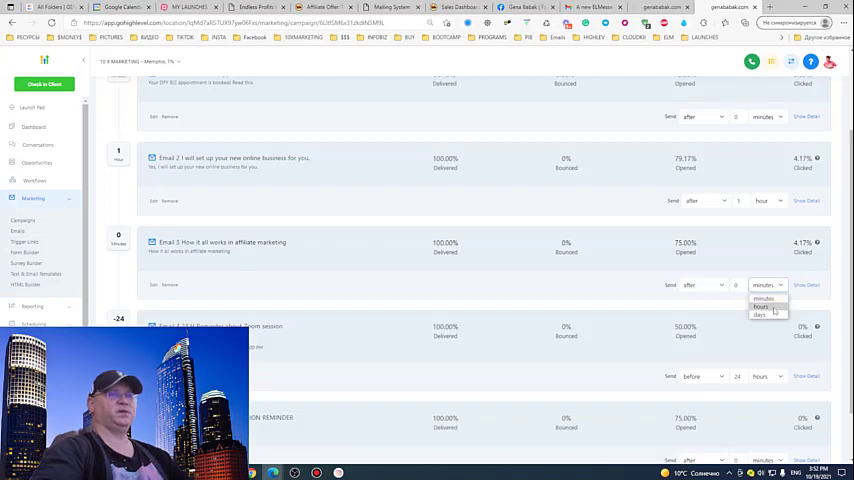
click(761, 307)
text(1)
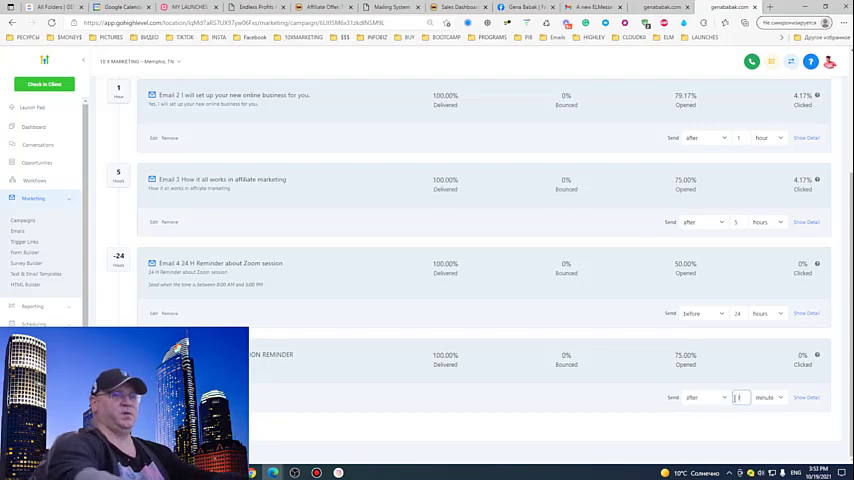
click(768, 397)
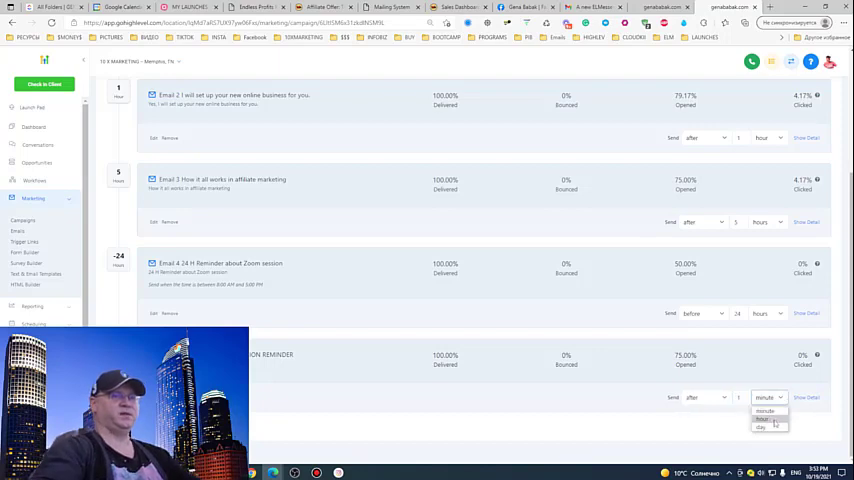
click(763, 425)
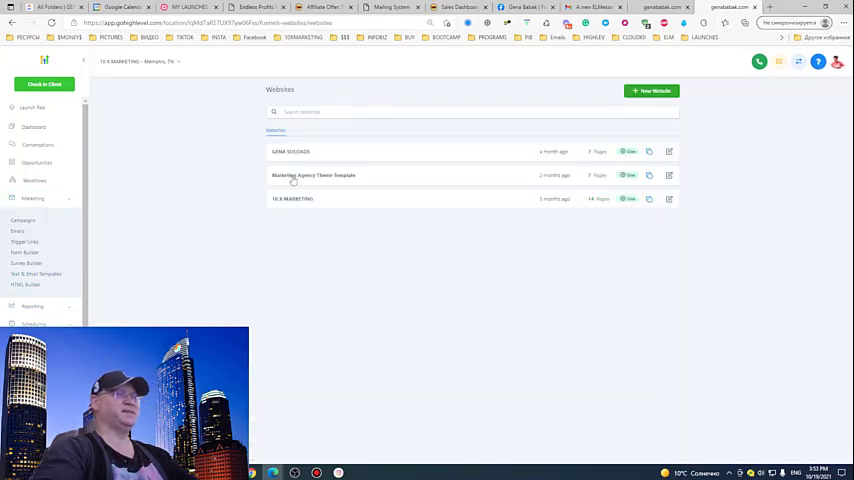
Open the live 10 X Marketing website from the Websites list
click(313, 175)
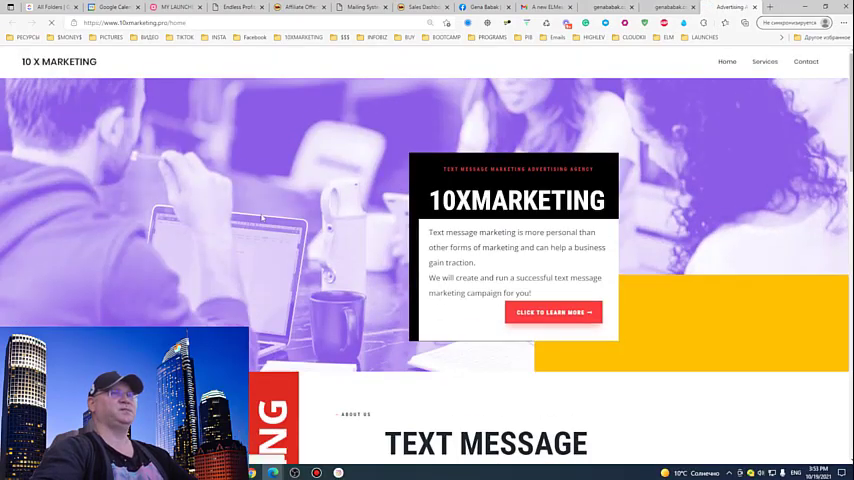
Scroll the 10X Marketing site down to the text message marketing services and its How It All Works video
scroll(down, 3)
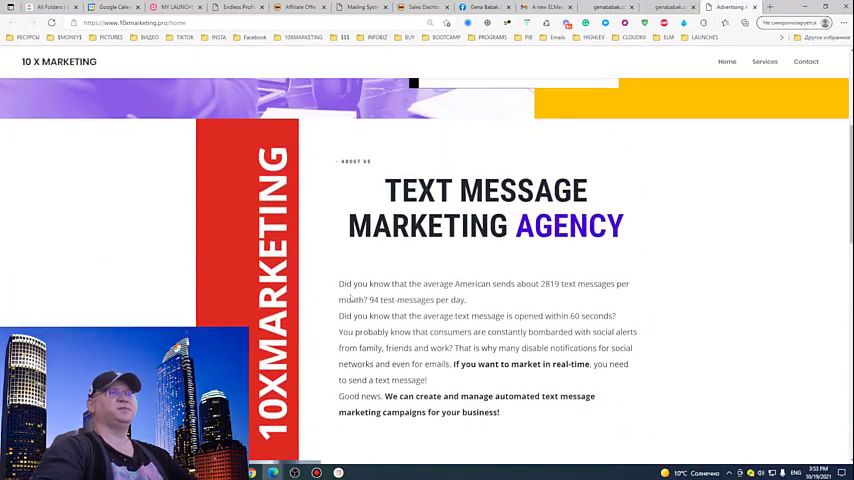
scroll(up, 3)
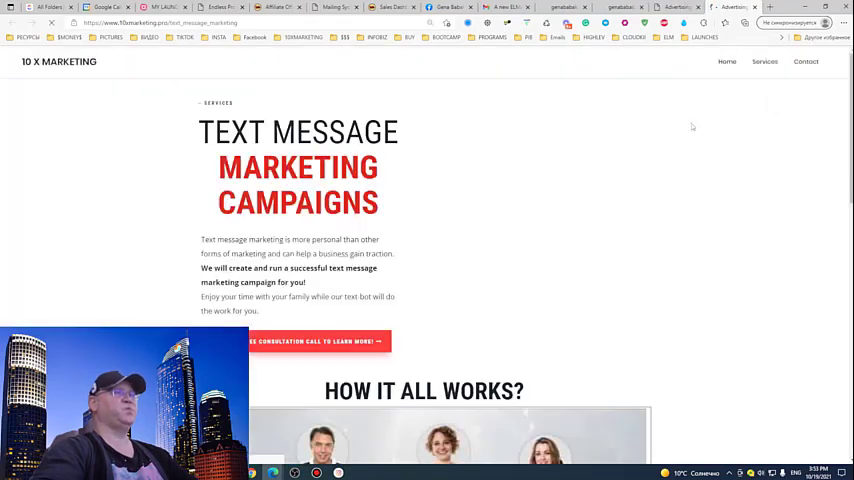
scroll(down, 3)
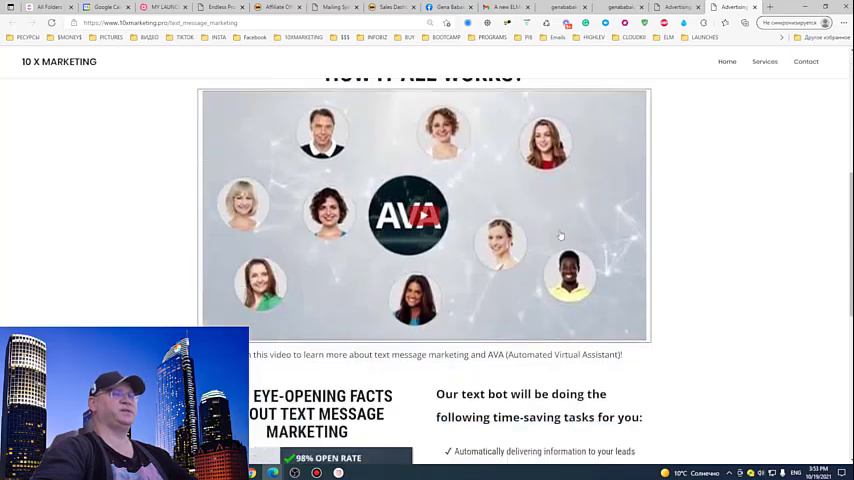
click(423, 215)
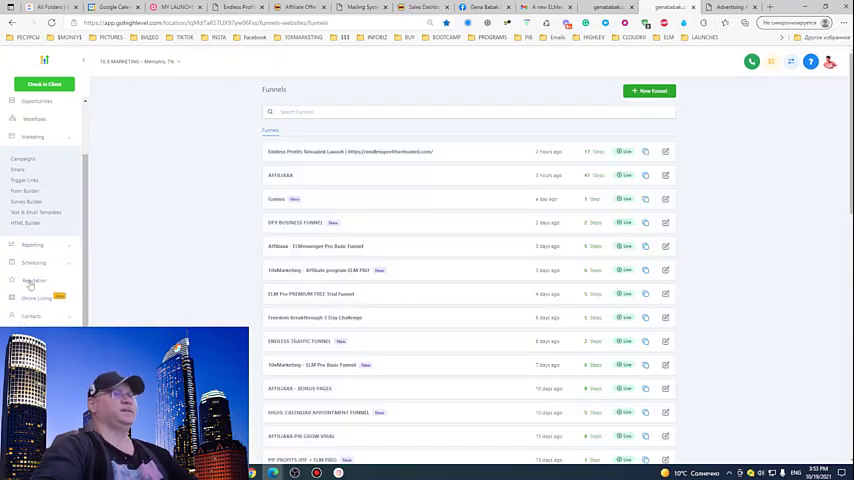
Find the Endless Profits Reloaded Launch funnel in the Funnels list and open its sales page step
scroll(down, 3)
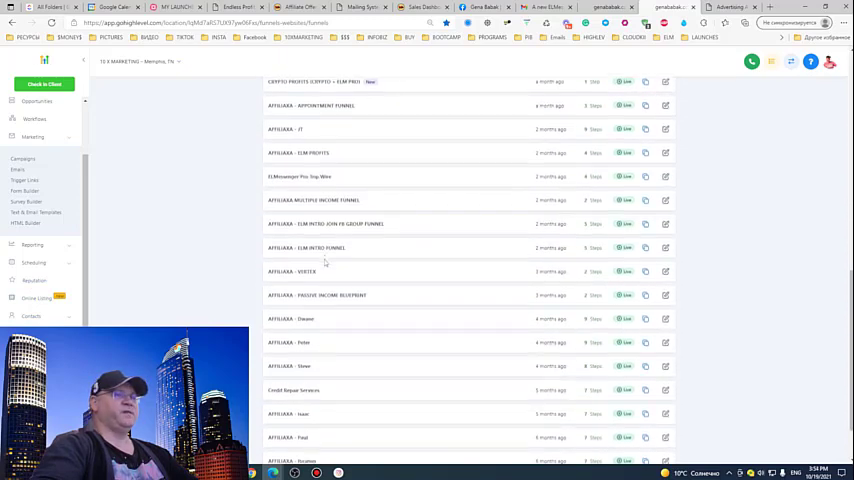
scroll(up, 3)
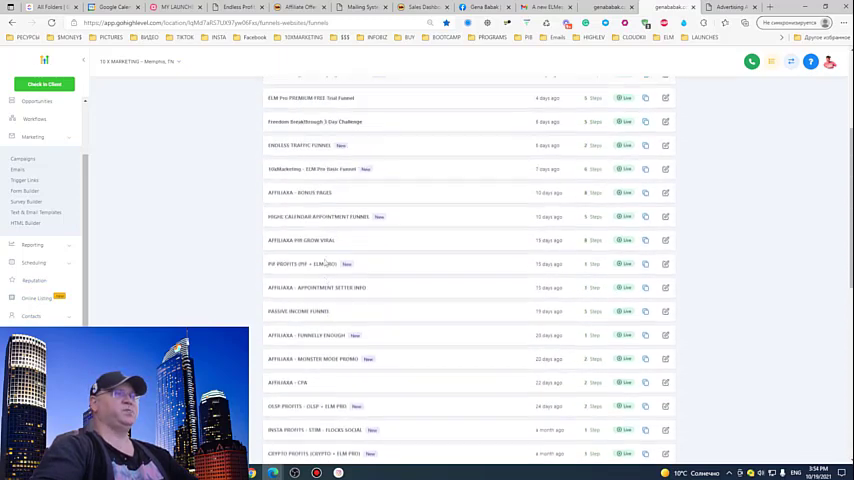
scroll(up, 3)
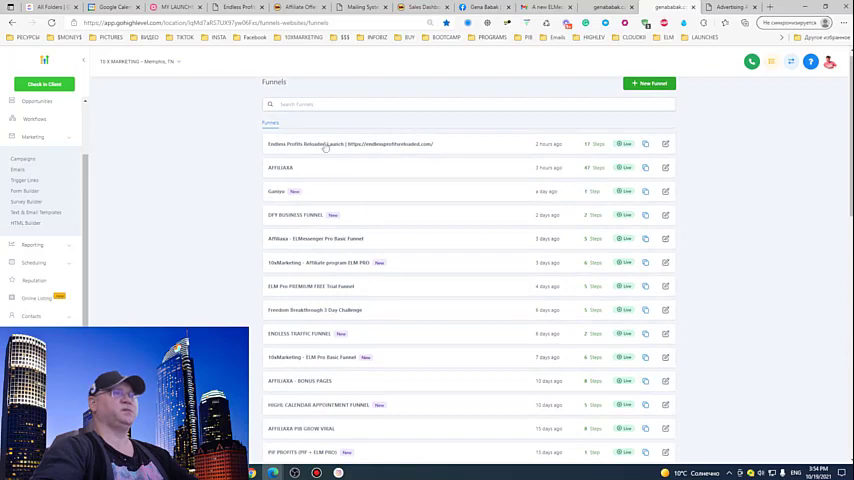
click(330, 143)
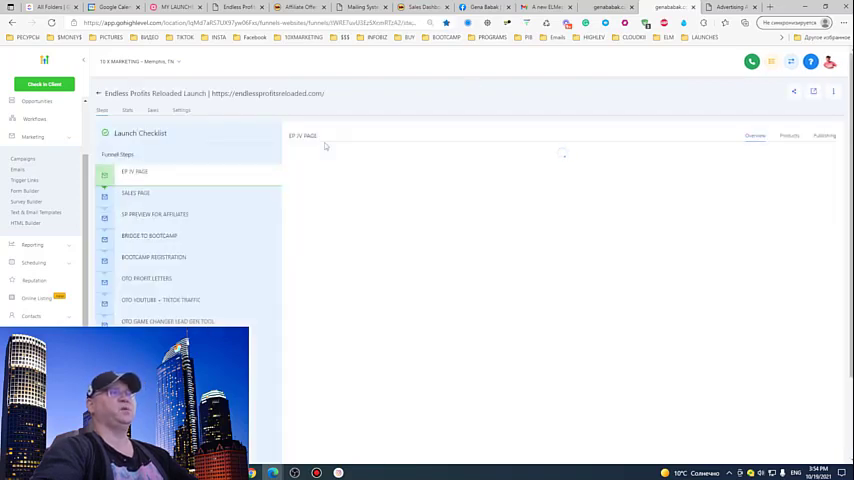
click(135, 192)
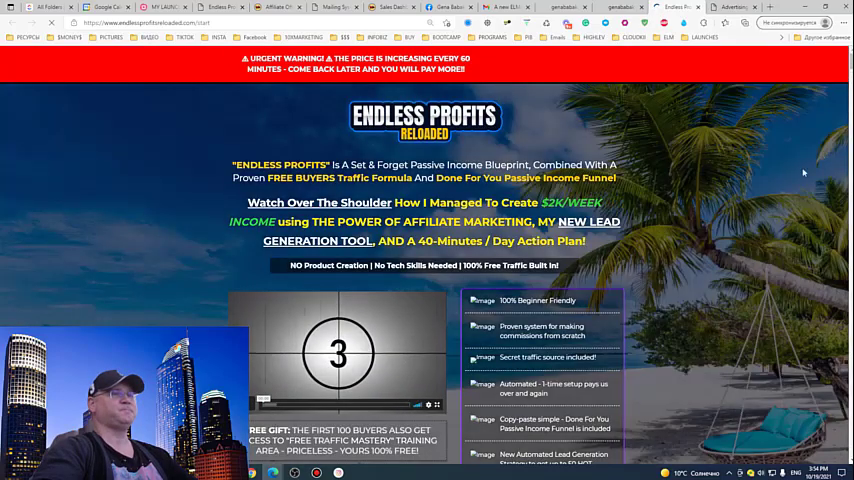
Scroll the live Endless Profits Reloaded page to the Introducing section, then return to GoHighLevel
scroll(down, 3)
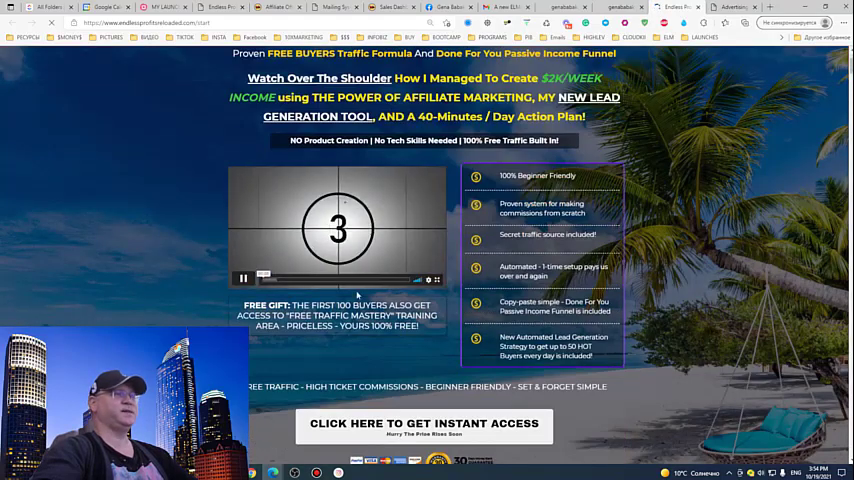
scroll(down, 3)
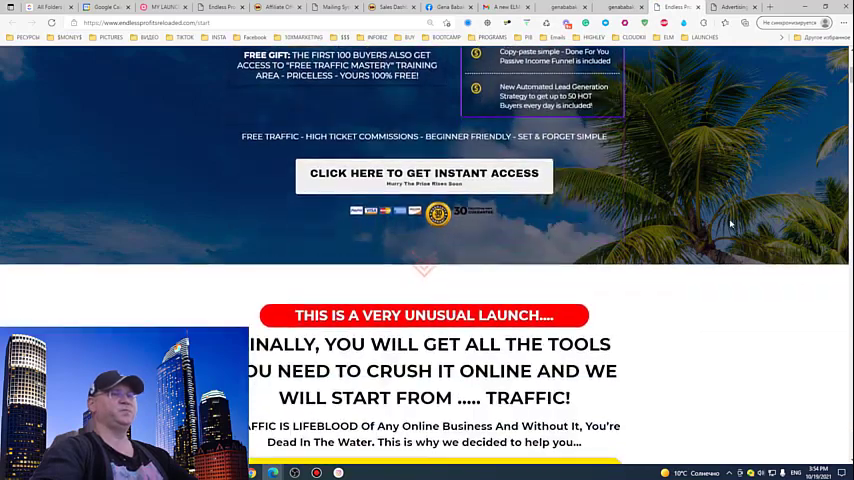
scroll(down, 3)
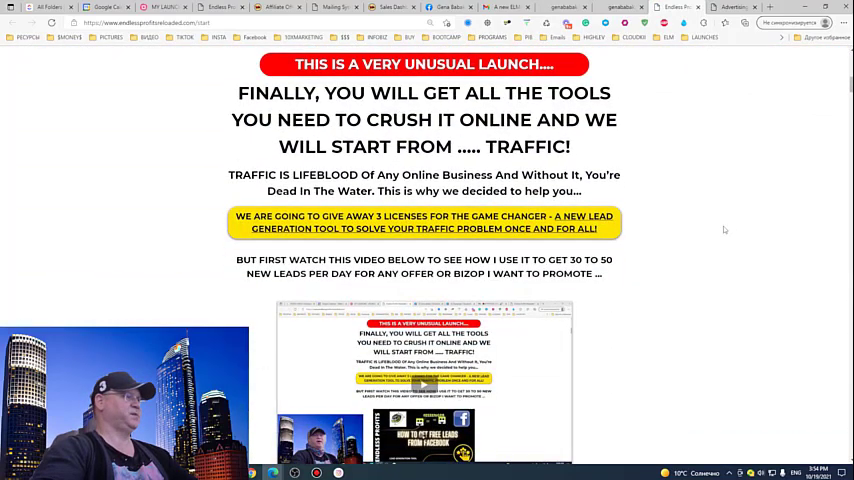
scroll(down, 3)
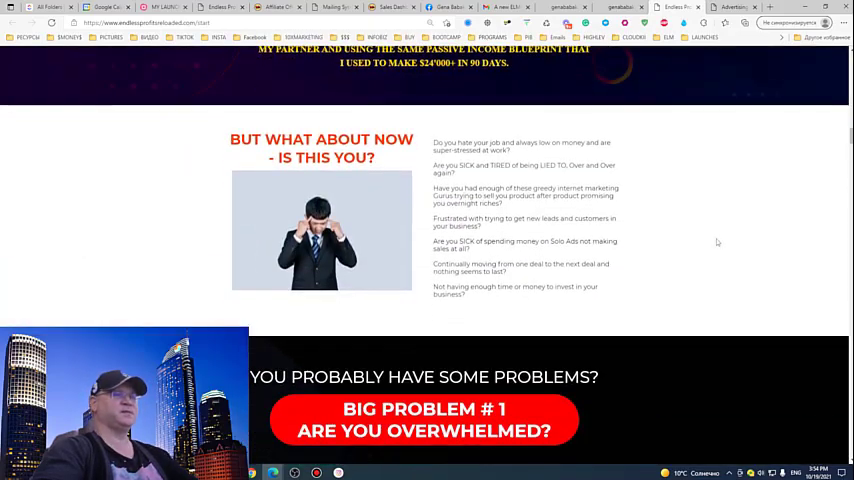
scroll(down, 3)
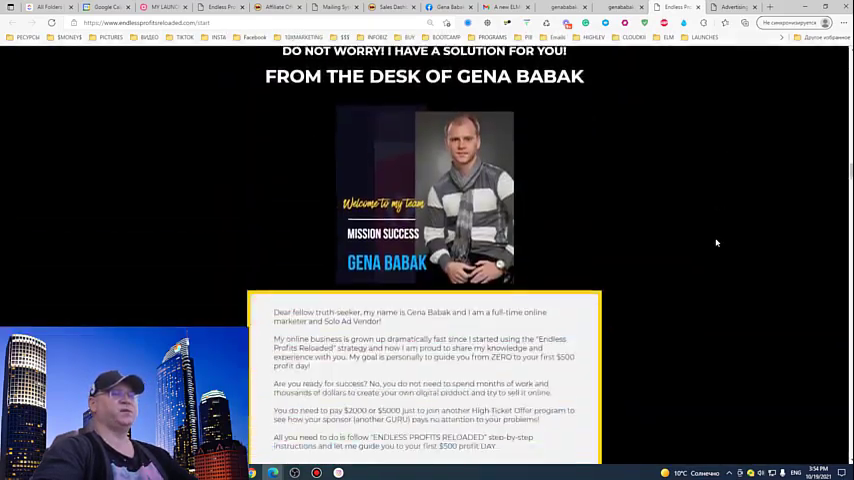
scroll(down, 3)
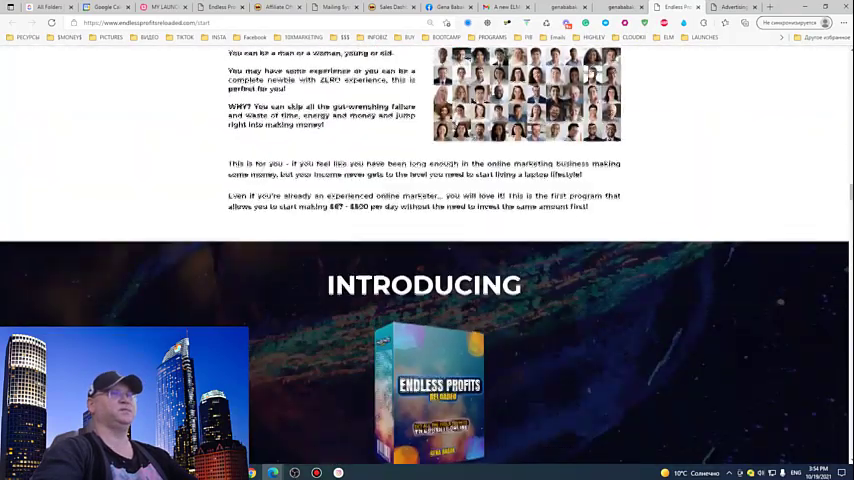
click(620, 7)
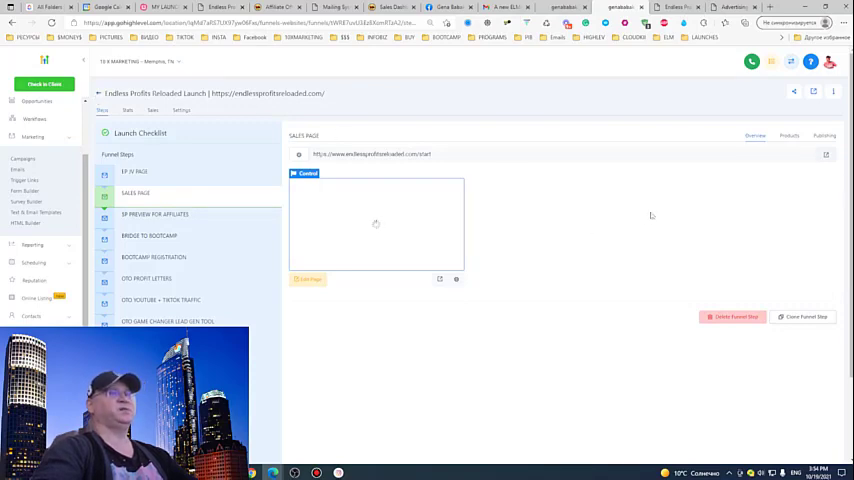
mouse_move(615, 236)
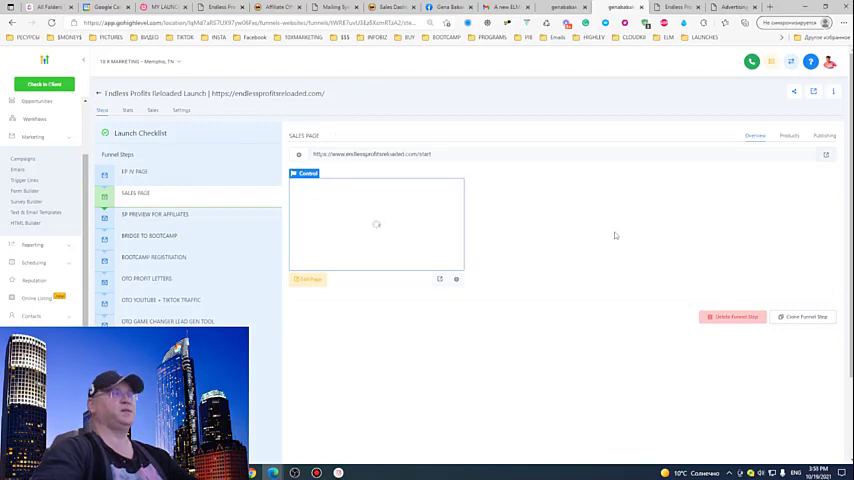
mouse_move(569, 236)
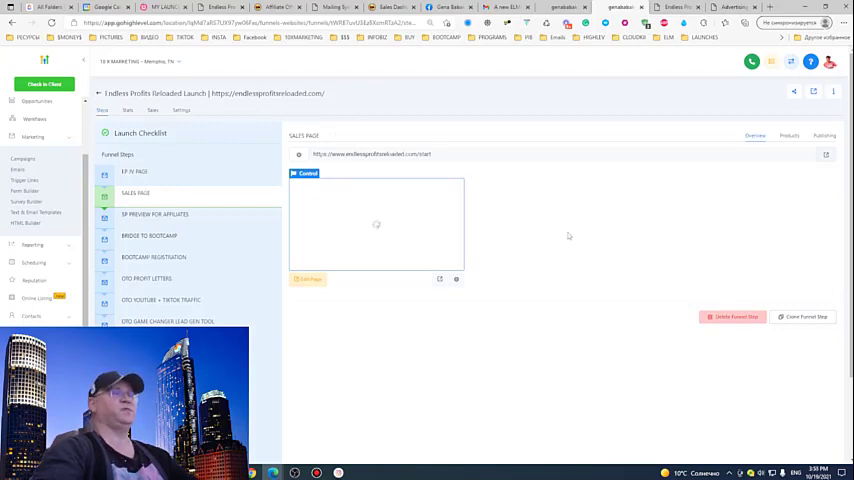